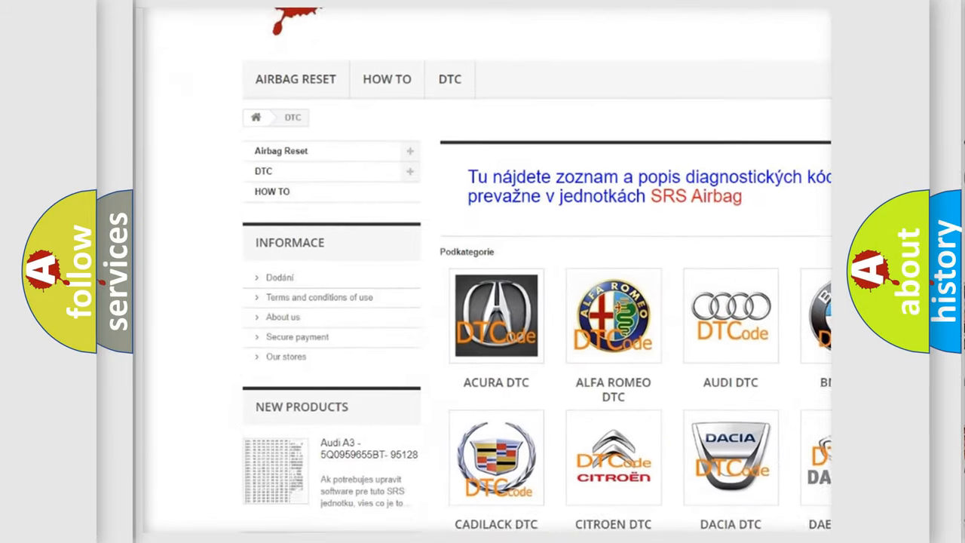
pyautogui.scroll(-3)
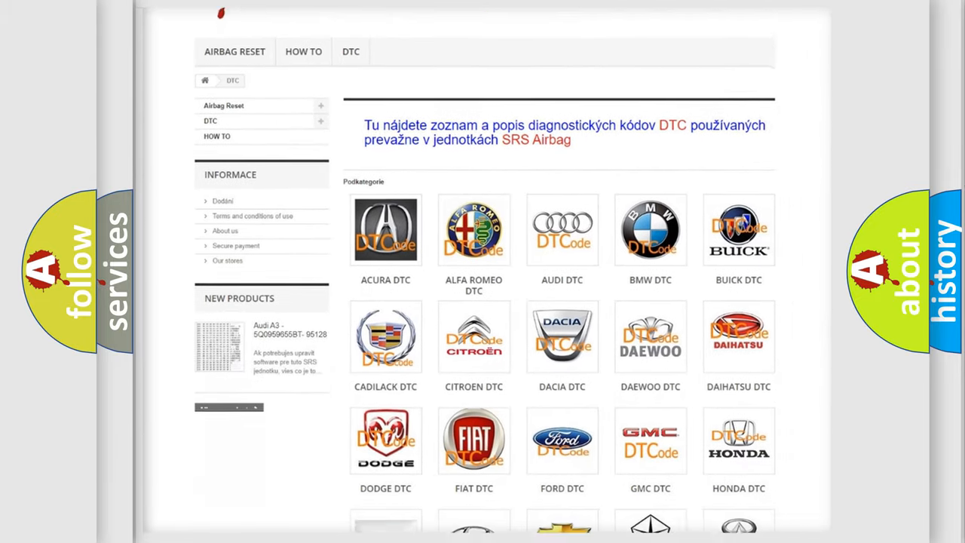
pyautogui.scroll(-3)
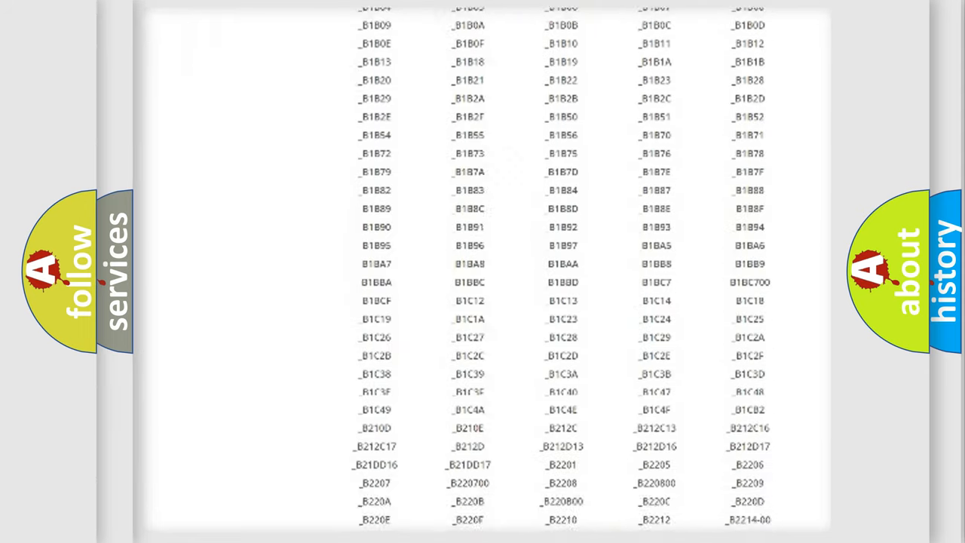
pyautogui.scroll(-3)
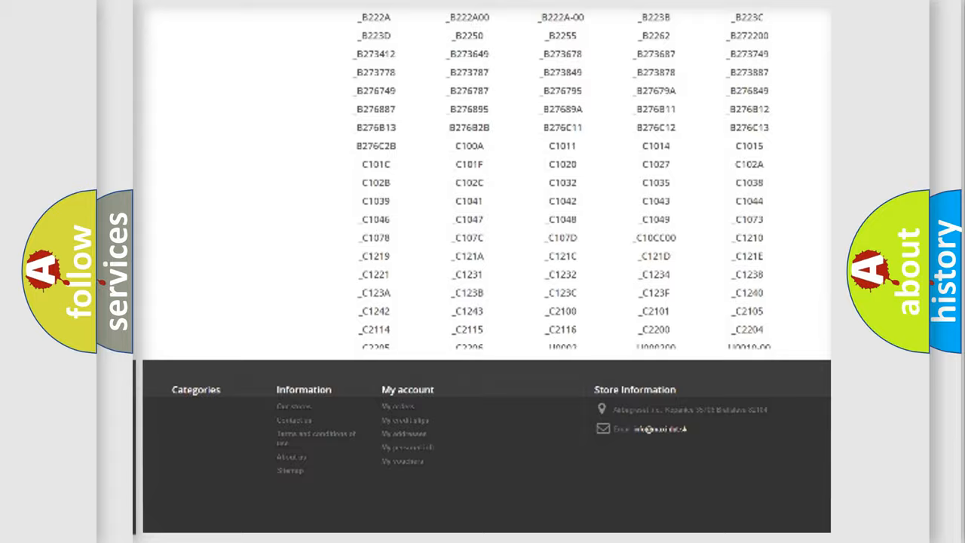
pyautogui.scroll(3)
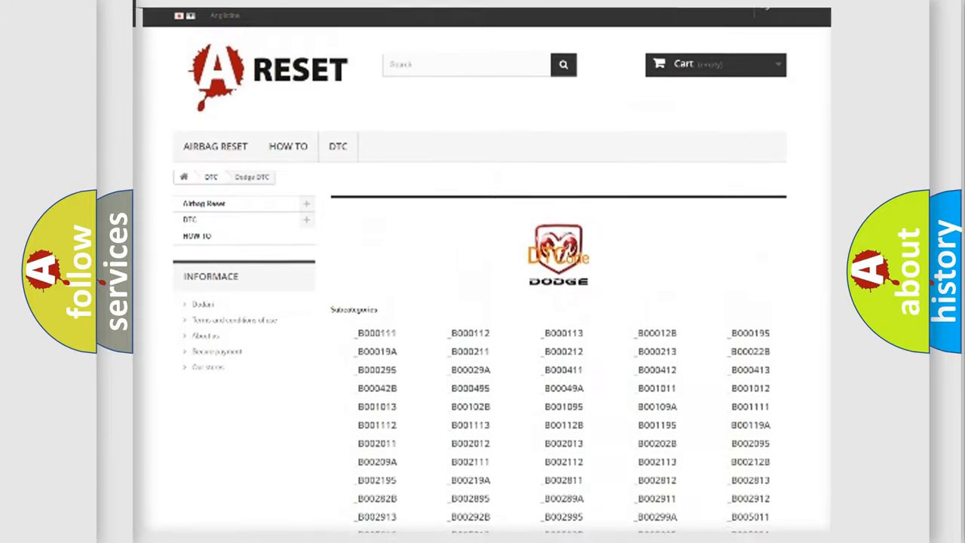